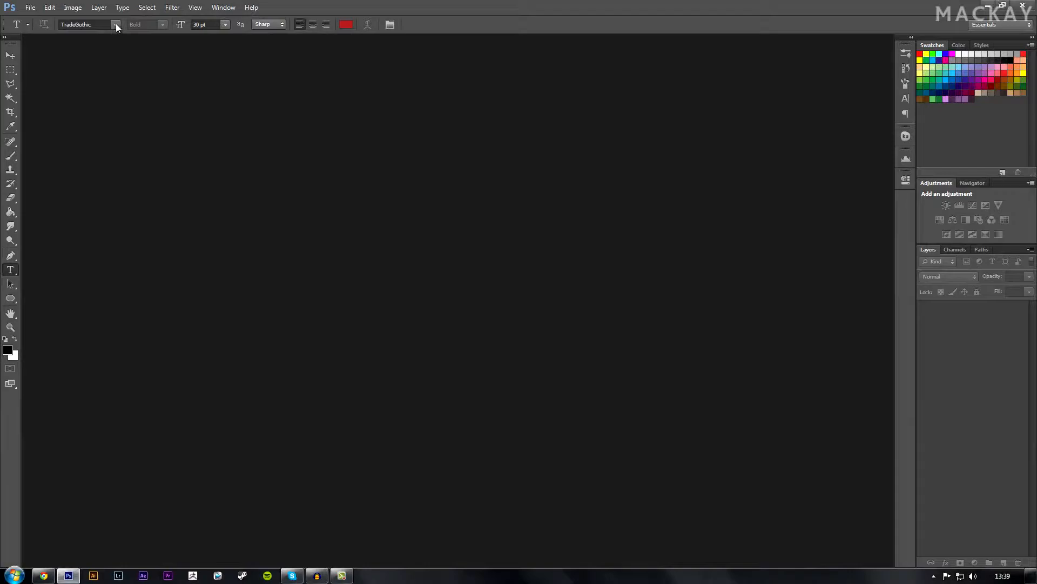
Step: Browse the font family list in the options bar, then close it
{"action": "left_click", "coordinate": [116, 25]}
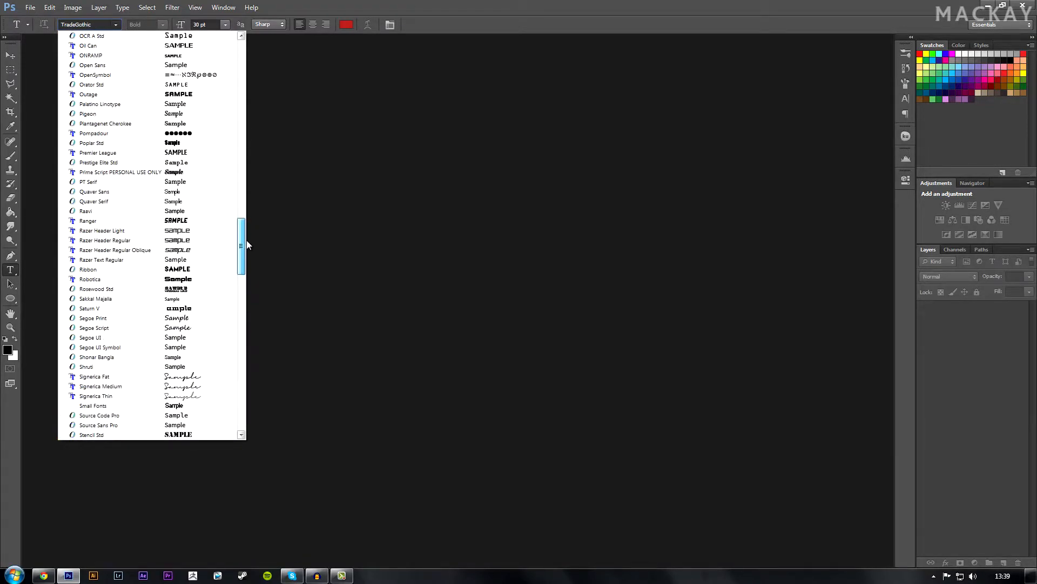
{"action": "left_click_drag", "start_coordinate": [241, 258], "coordinate": [241, 202]}
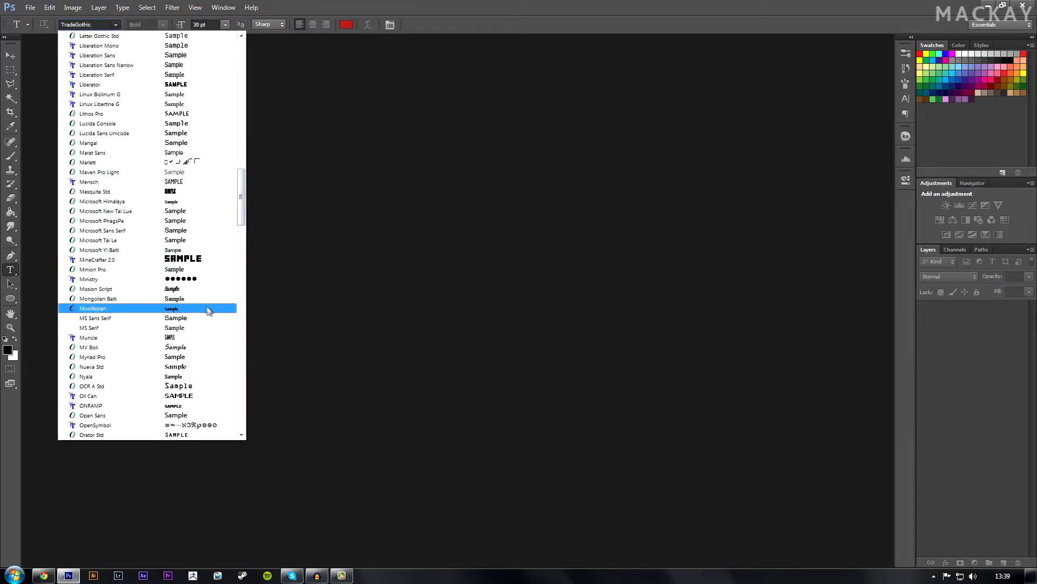
{"action": "mouse_move", "coordinate": [101, 201]}
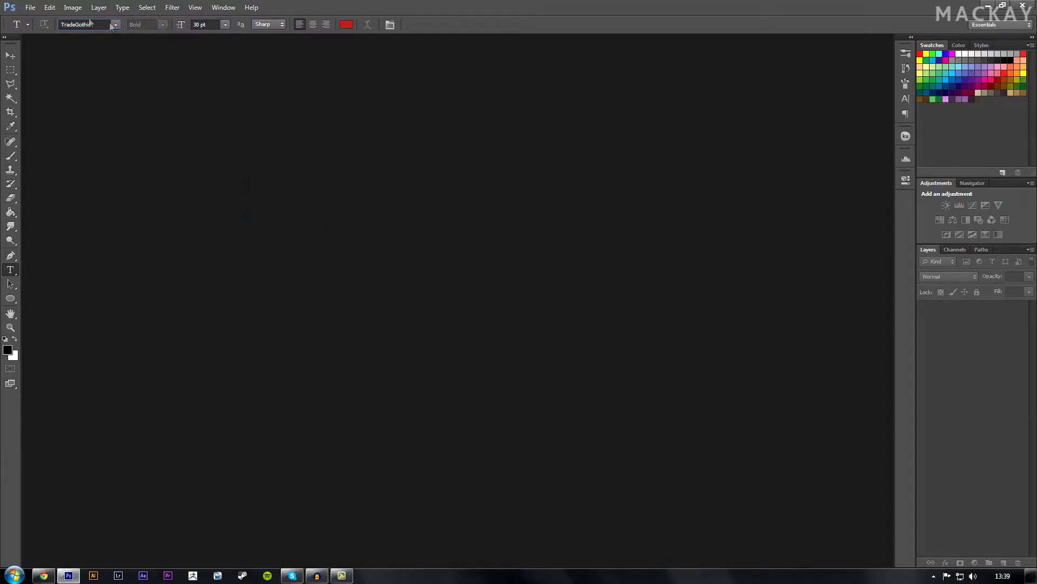
{"action": "left_click", "coordinate": [10, 56]}
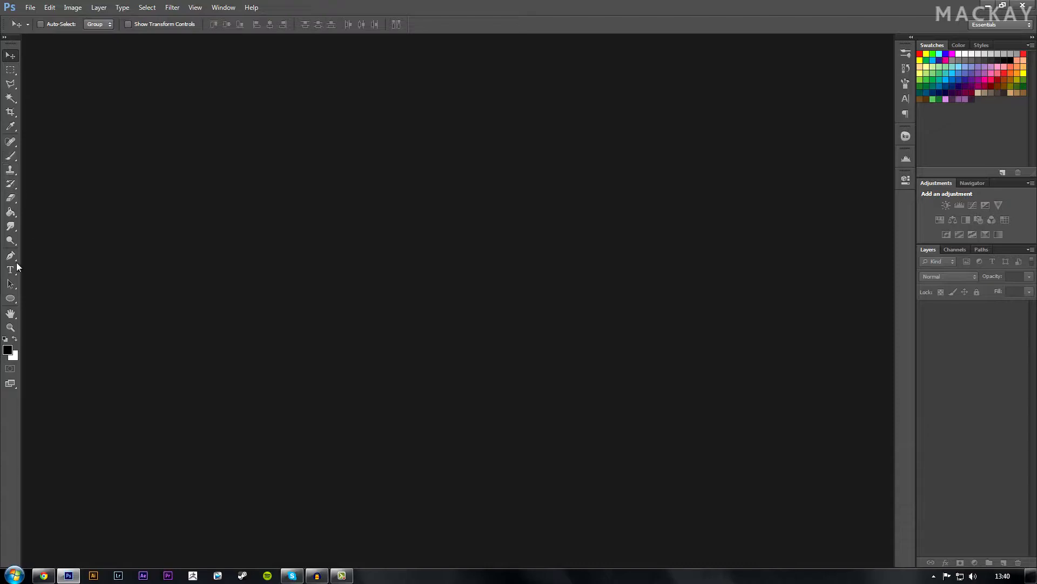
Step: Review File and Edit menus, check Preferences > Type, then move to the Type menu
{"action": "left_click", "coordinate": [30, 8]}
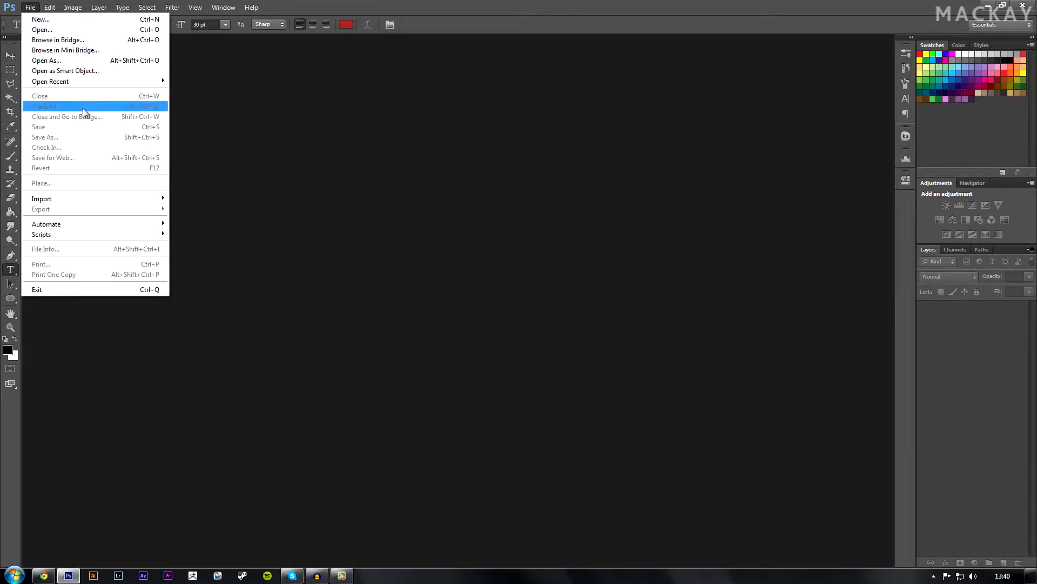
{"action": "left_click", "coordinate": [49, 7]}
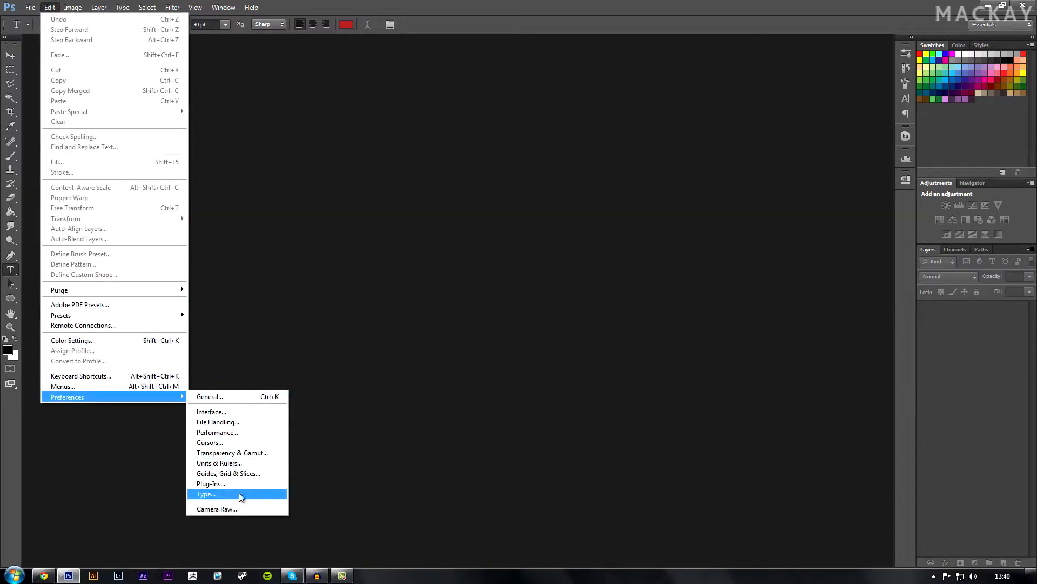
{"action": "left_click", "coordinate": [206, 494]}
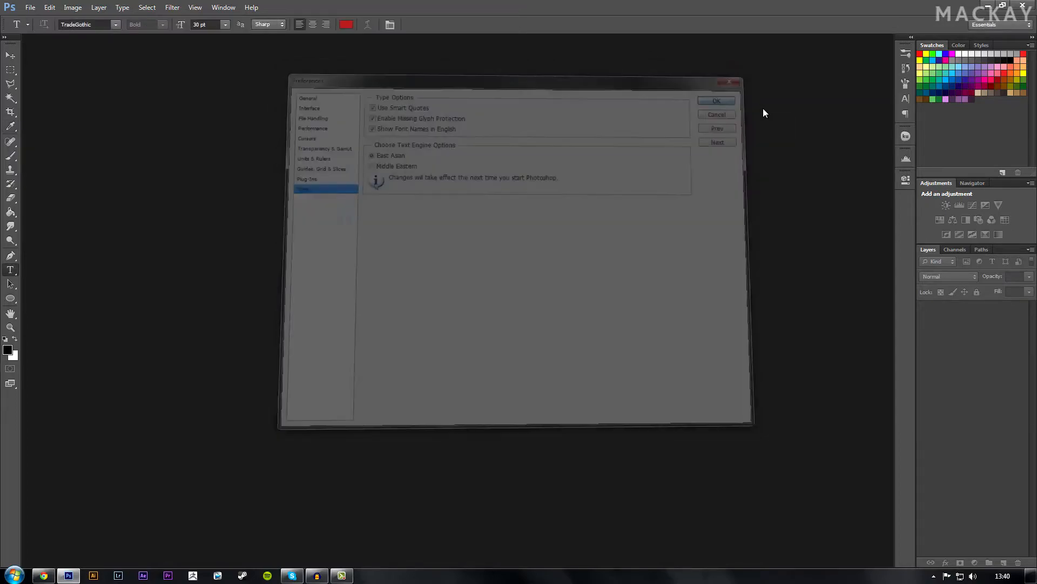
{"action": "left_click", "coordinate": [122, 7]}
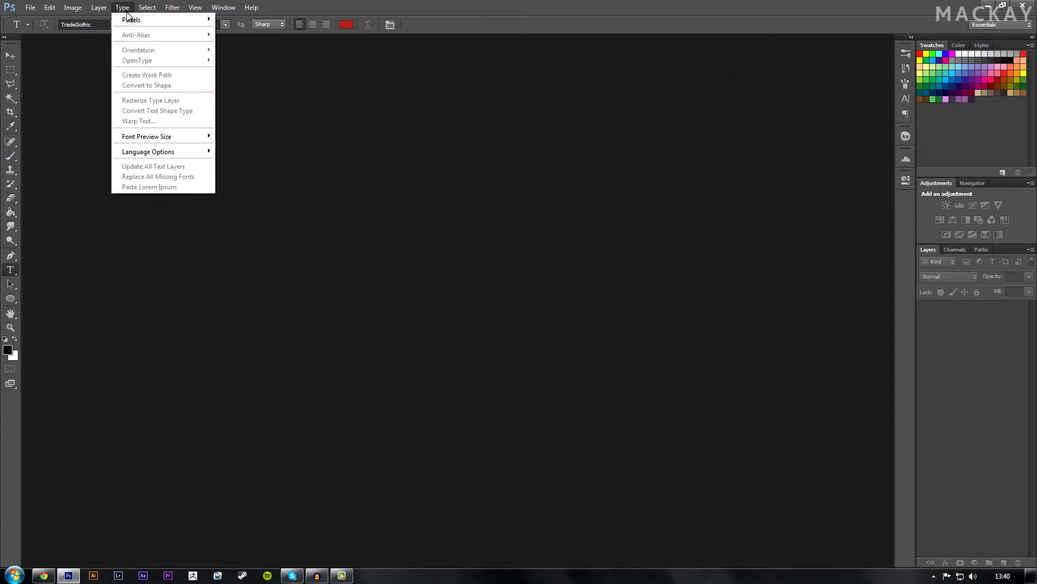
Step: Glance at the Layer menu and return to the Type menu commands
{"action": "left_click", "coordinate": [99, 7]}
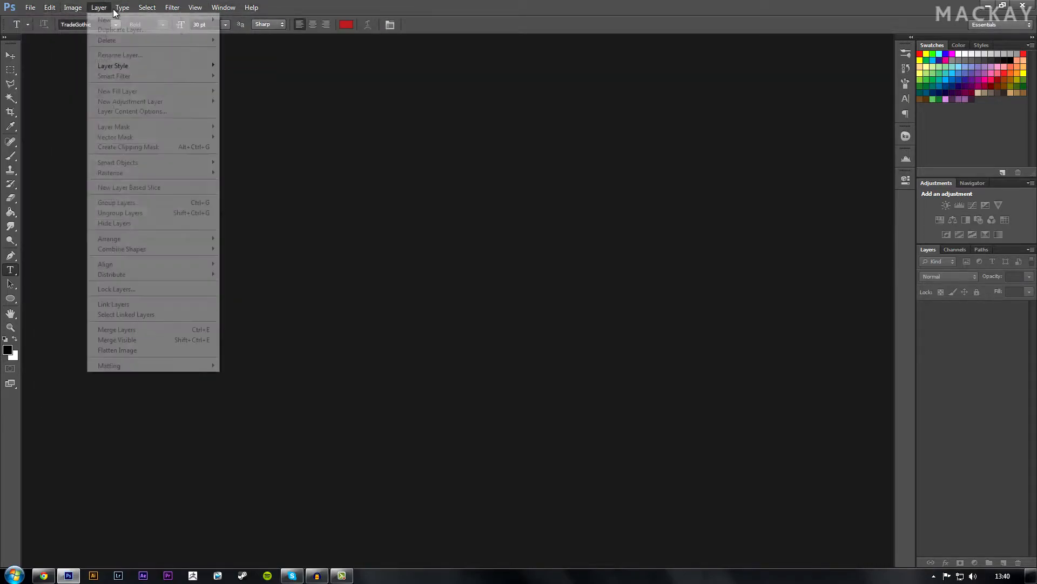
{"action": "left_click", "coordinate": [122, 8]}
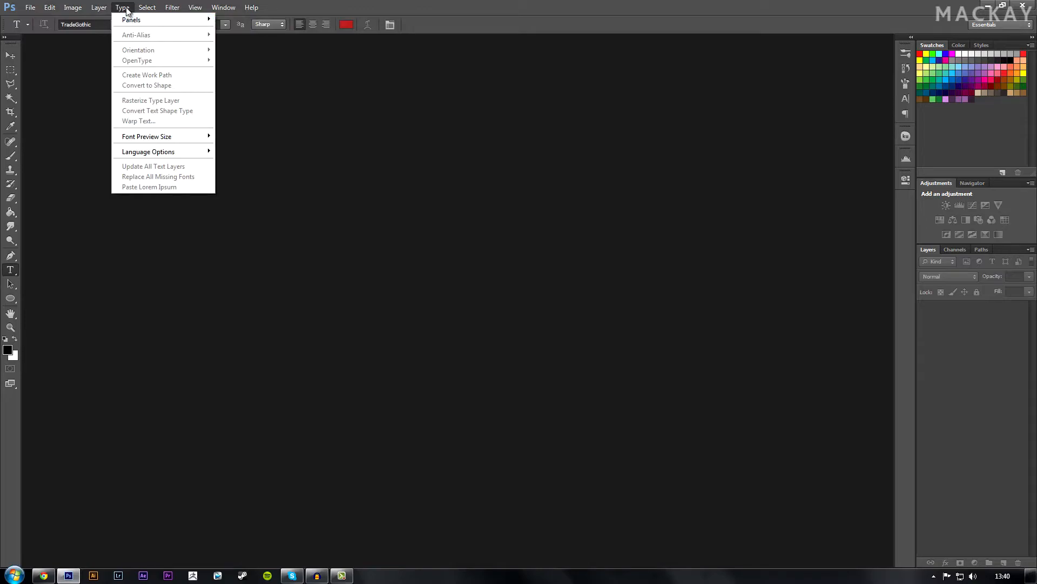
{"action": "mouse_move", "coordinate": [147, 137]}
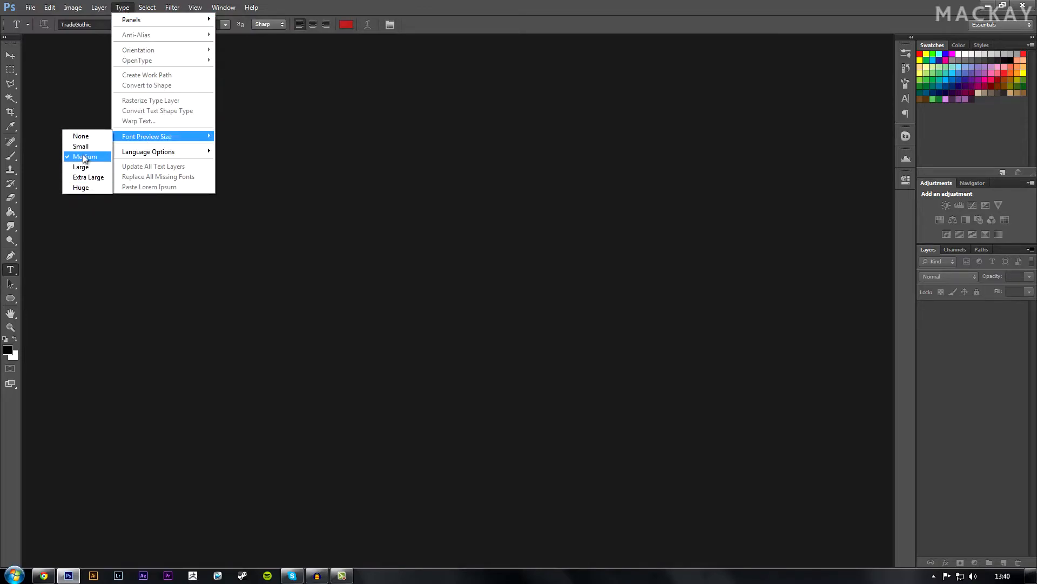
{"action": "mouse_move", "coordinate": [81, 136]}
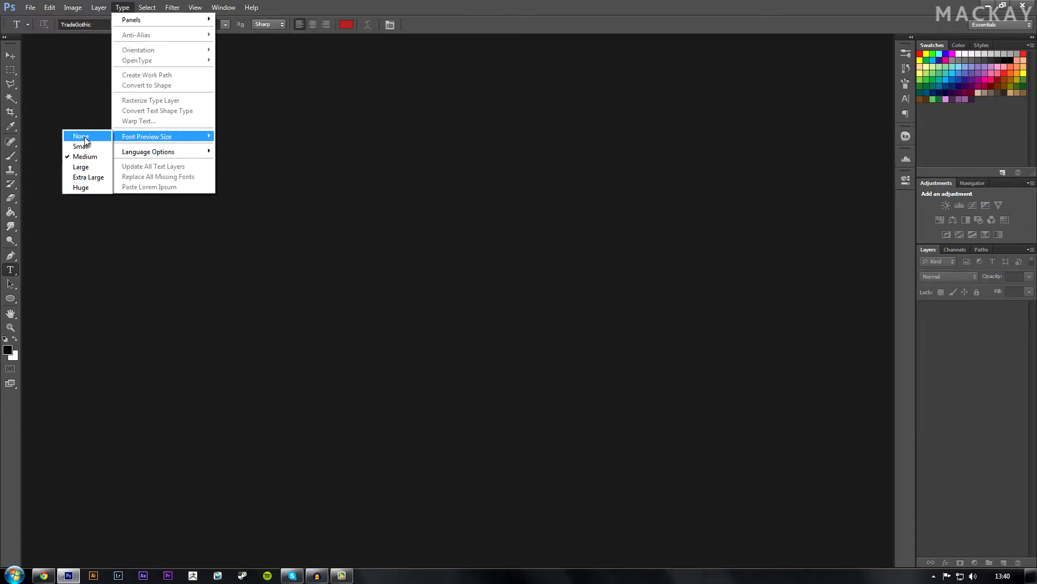
{"action": "mouse_move", "coordinate": [81, 167]}
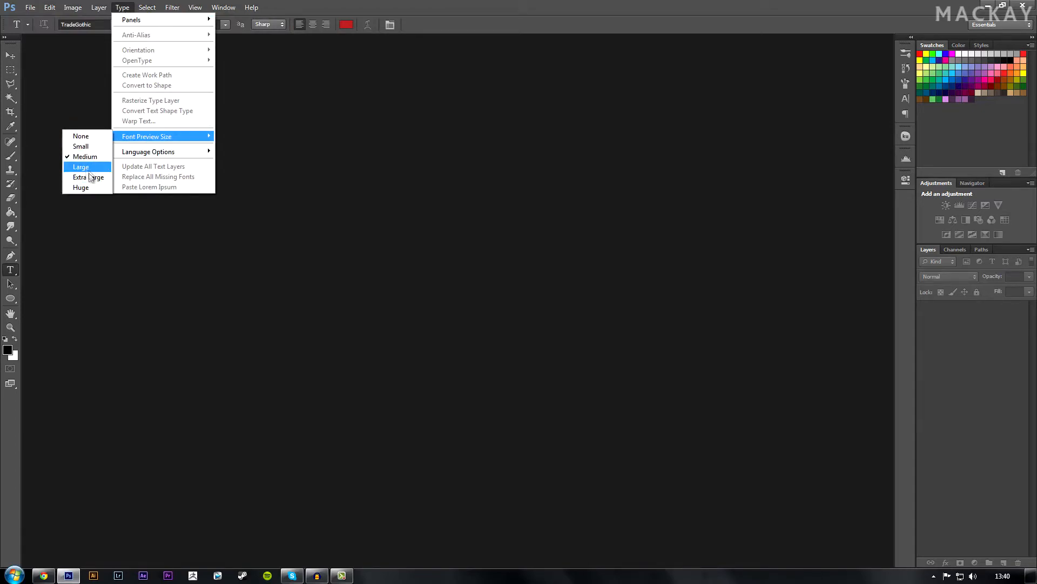
{"action": "mouse_move", "coordinate": [87, 176]}
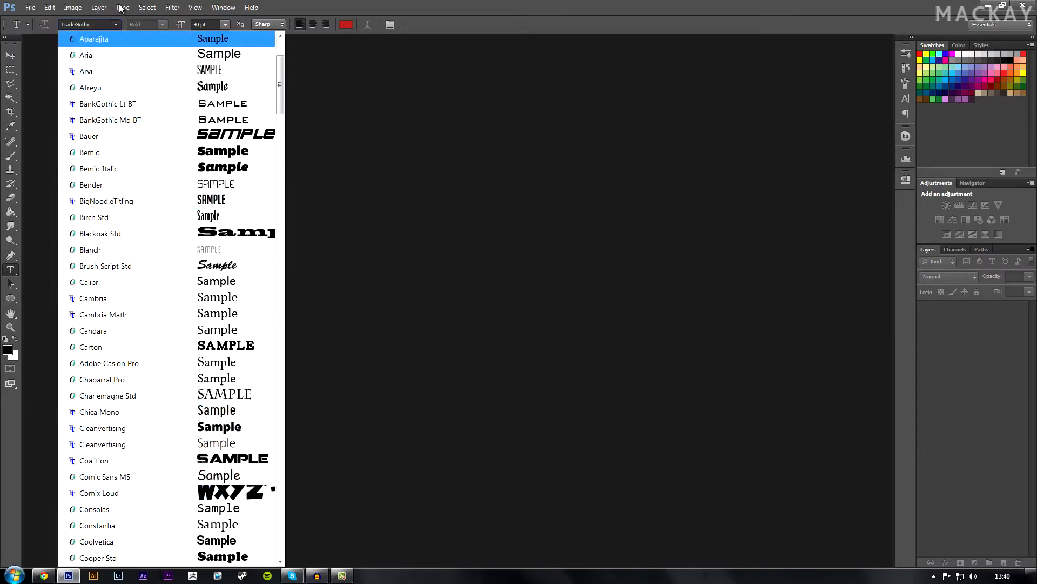
Step: Reopen Type > Font Preview Size to confirm Large is now ticked
{"action": "left_click", "coordinate": [122, 8]}
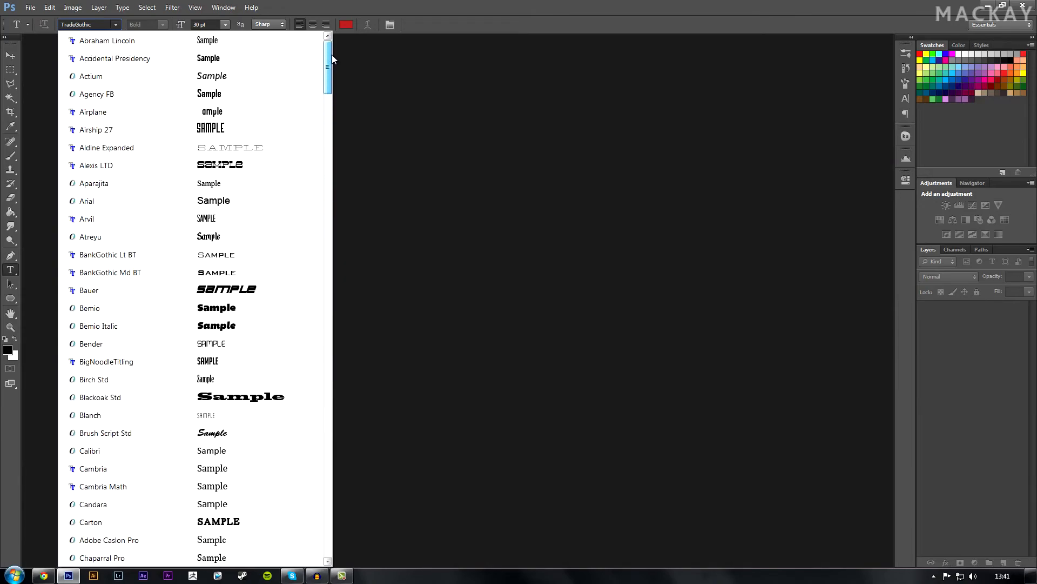
{"action": "left_click", "coordinate": [123, 8]}
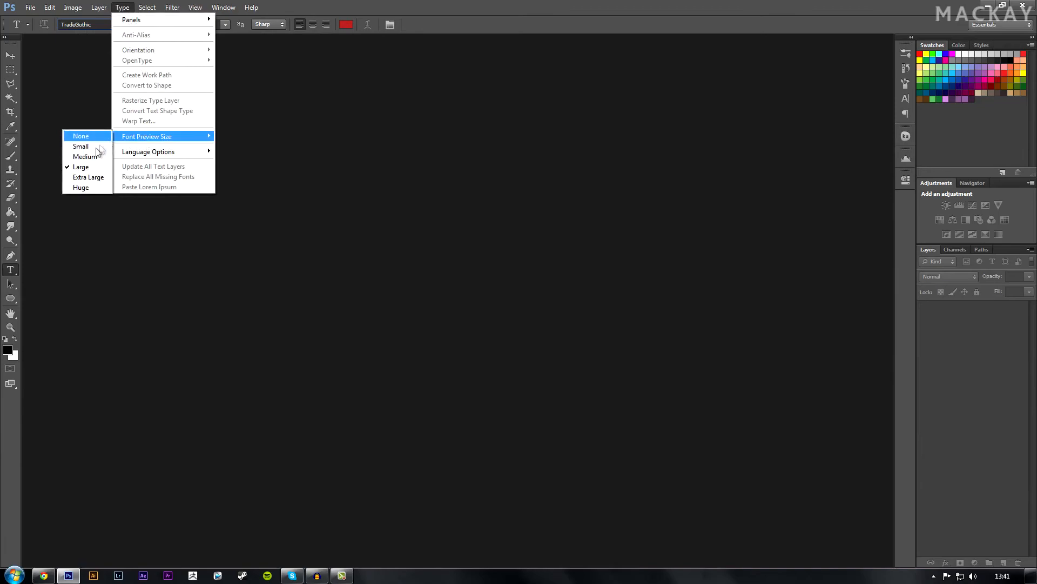
Step: Dismiss the Type menu, leaving the empty workspace showing
{"action": "left_click", "coordinate": [81, 136]}
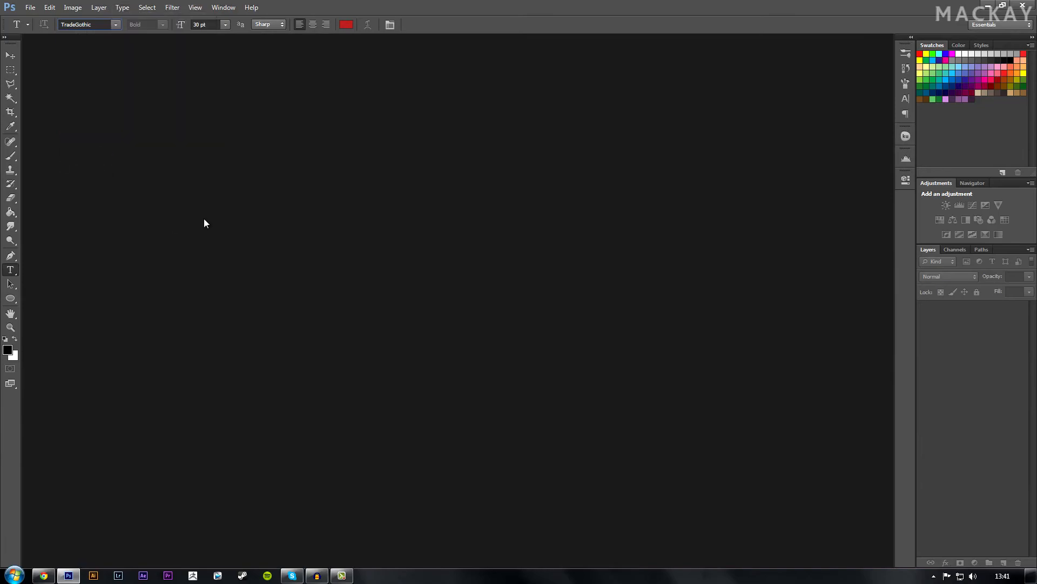
{"action": "mouse_move", "coordinate": [362, 452]}
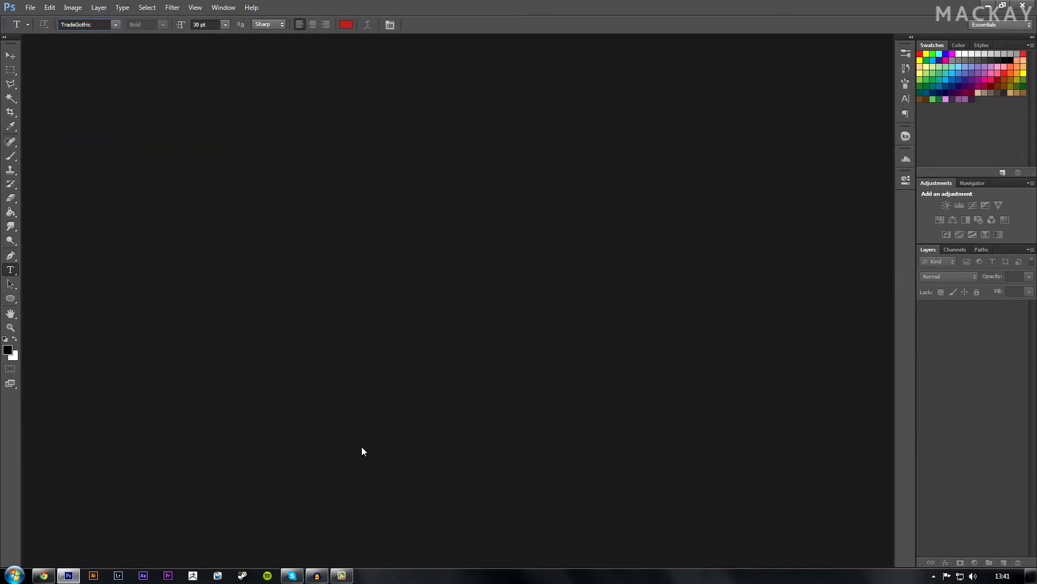